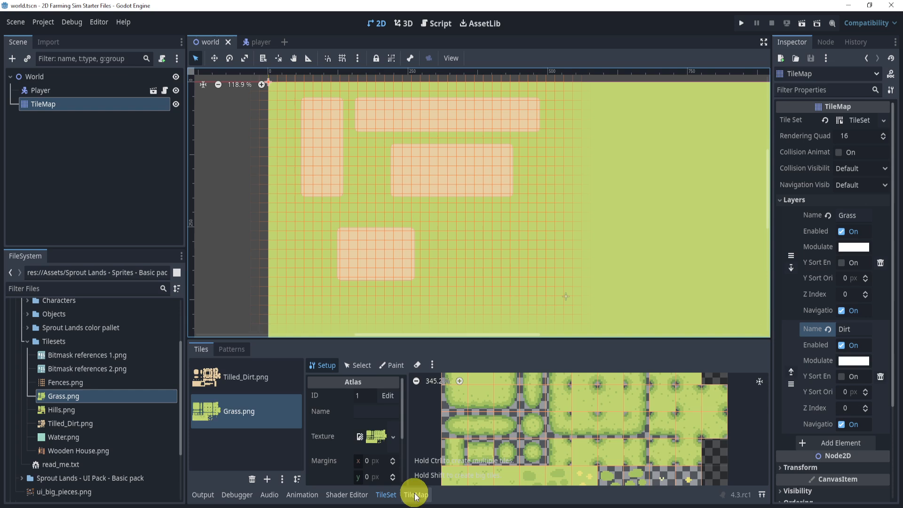
- Bring up TileMap painting with the Tilled_Dirt.png source selected for the Dirt layer
{"action": "left_click", "coordinate": [415, 493]}
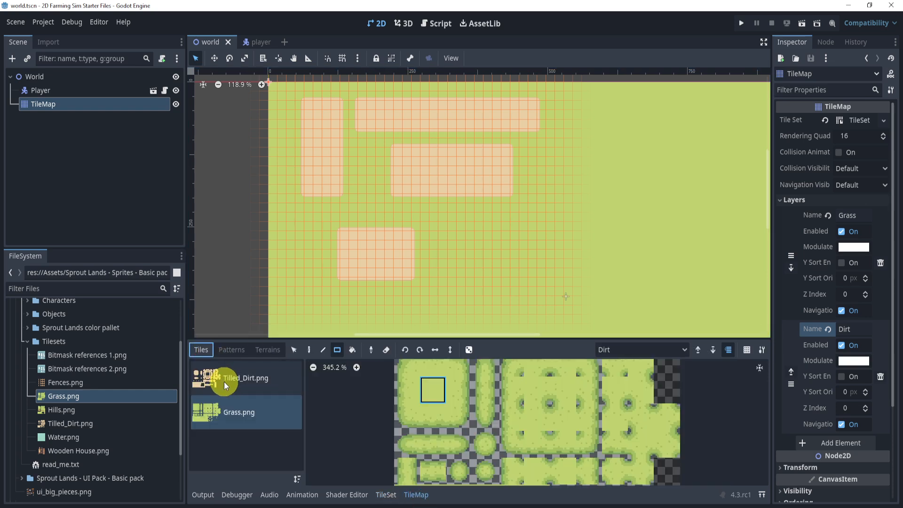
{"action": "left_click", "coordinate": [244, 378]}
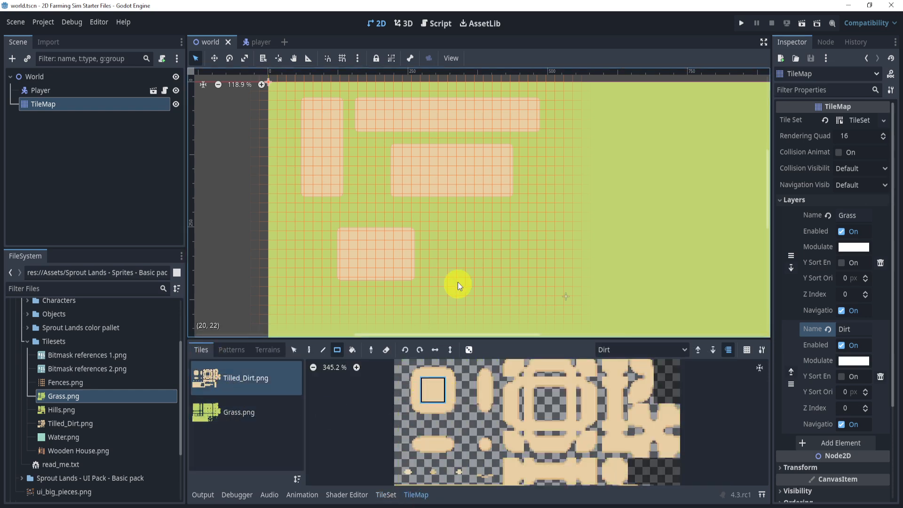
{"action": "mouse_move", "coordinate": [544, 289]}
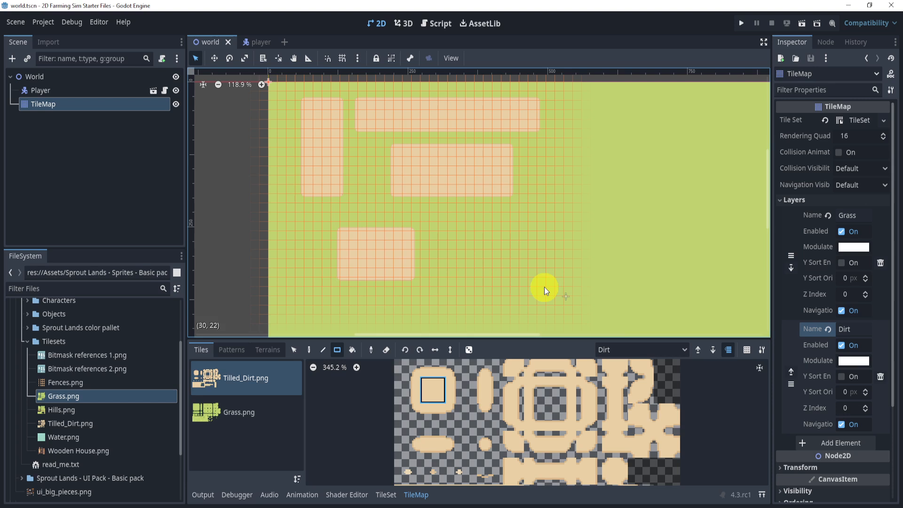
{"action": "mouse_move", "coordinate": [685, 302]}
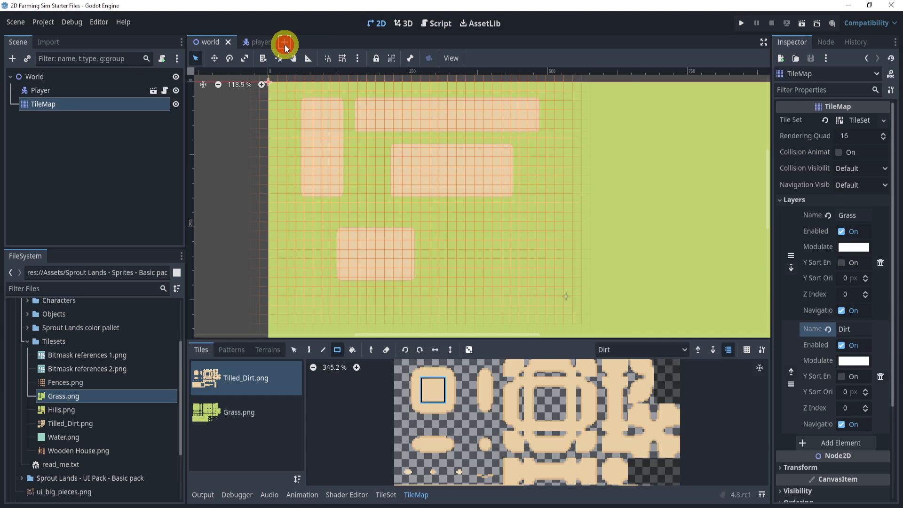
- Create a new scene with an Area2D root node renamed dirt_plant
{"action": "left_click", "coordinate": [319, 41]}
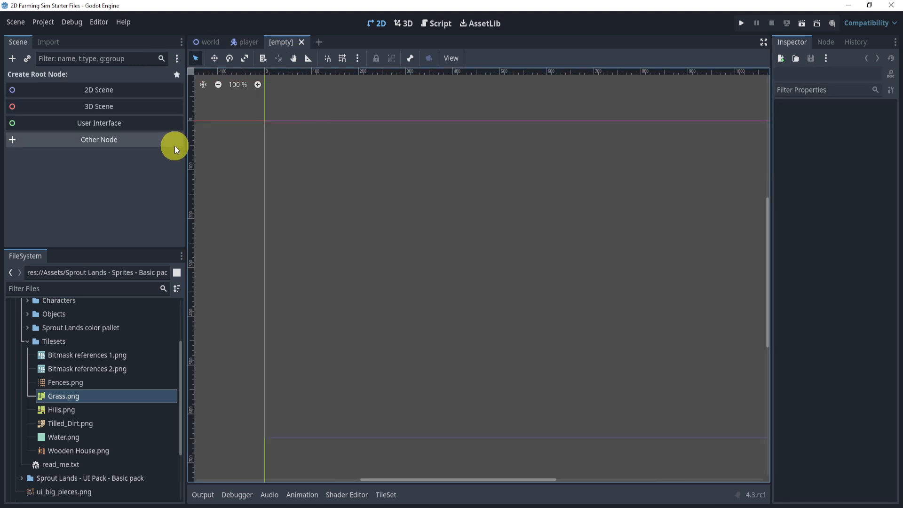
{"action": "left_click", "coordinate": [99, 139]}
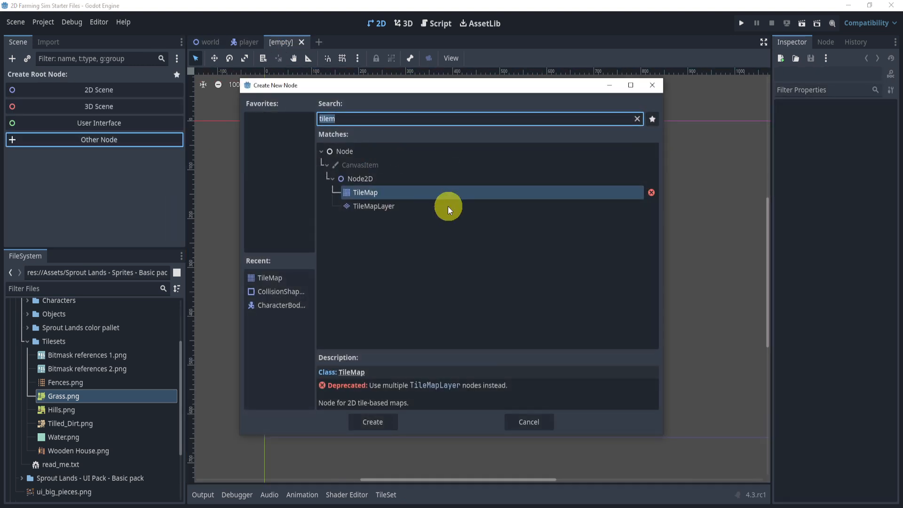
{"action": "left_click", "coordinate": [373, 421]}
{"action": "type", "text": "d"}
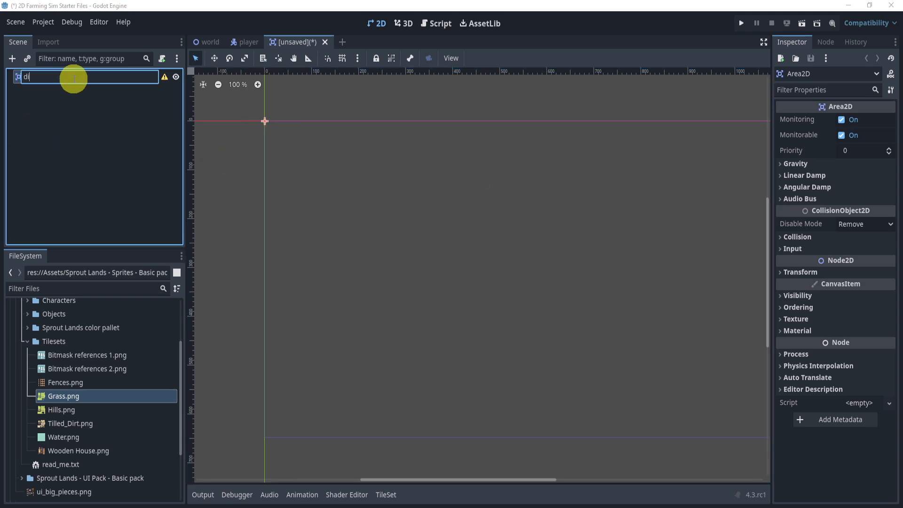
{"action": "type", "text": "irt_plant"}
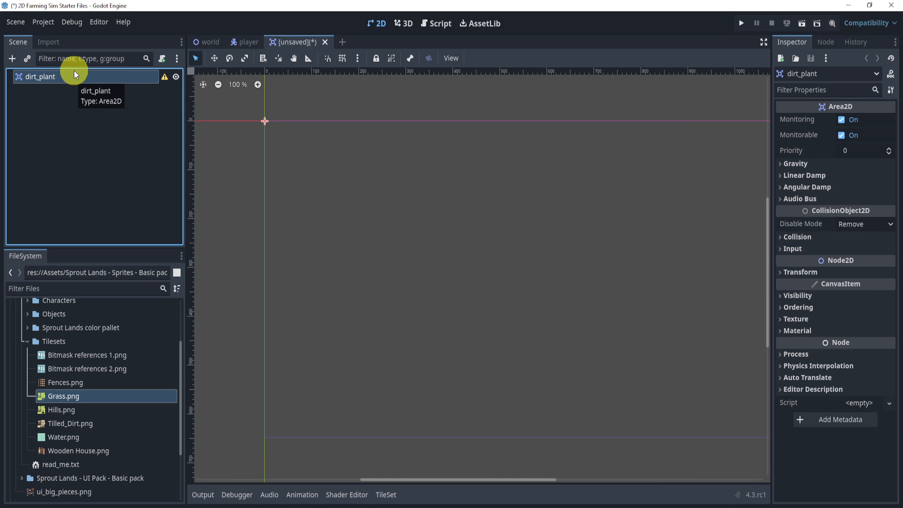
- Save the scene as dirt_plant.tscn inside a new plant folder under Scenes
{"action": "right_click", "coordinate": [411, 207]}
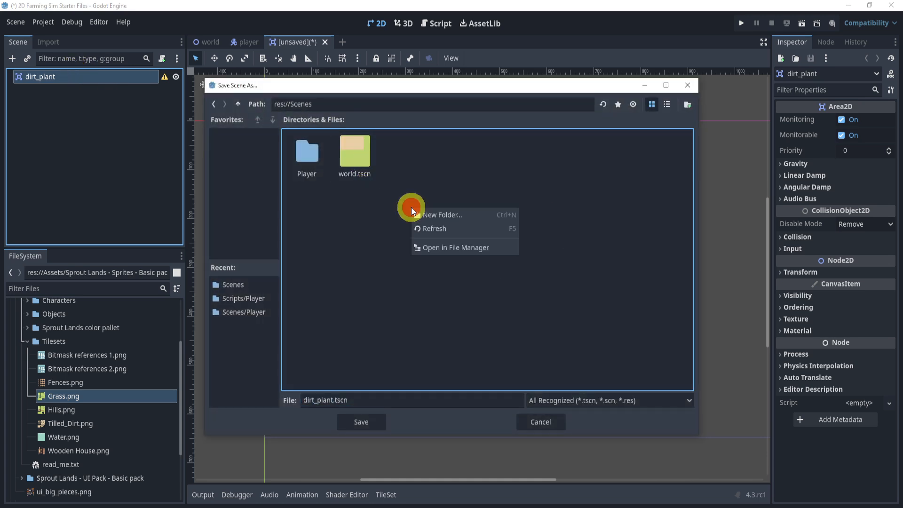
{"action": "left_click", "coordinate": [442, 215]}
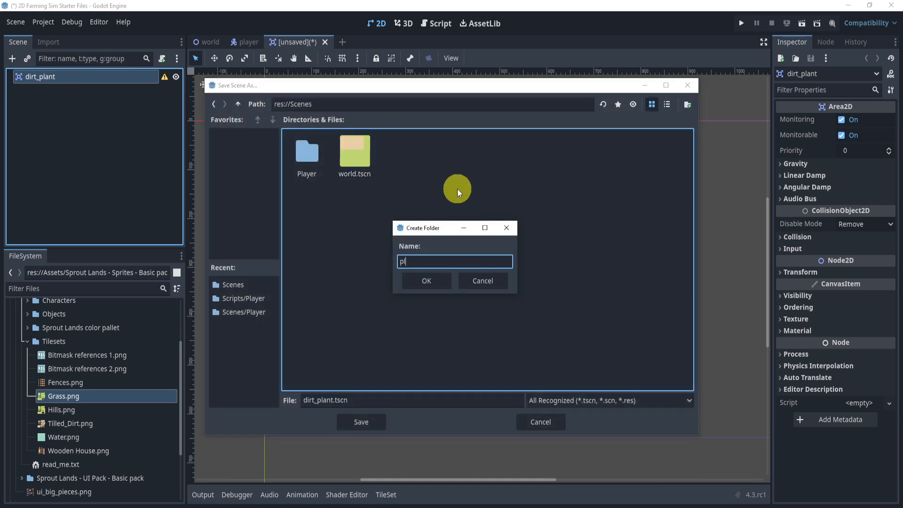
{"action": "left_click", "coordinate": [426, 280]}
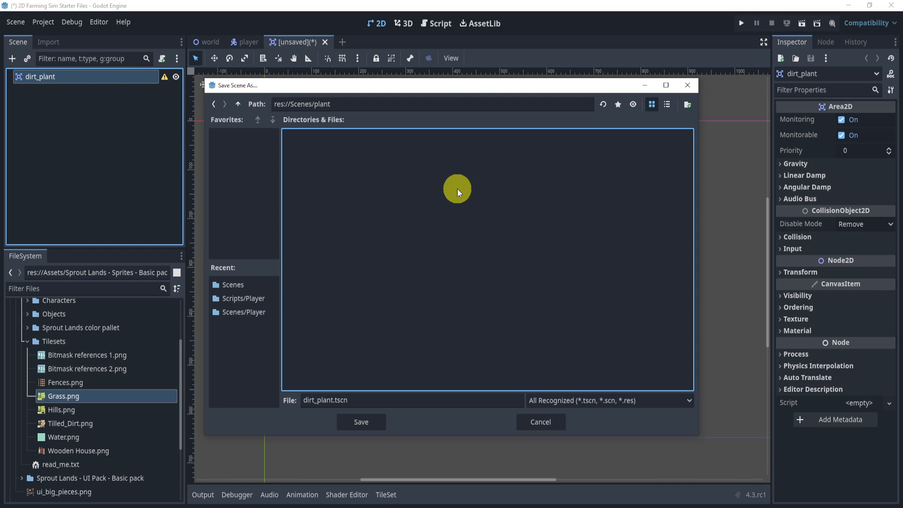
{"action": "left_click", "coordinate": [360, 422]}
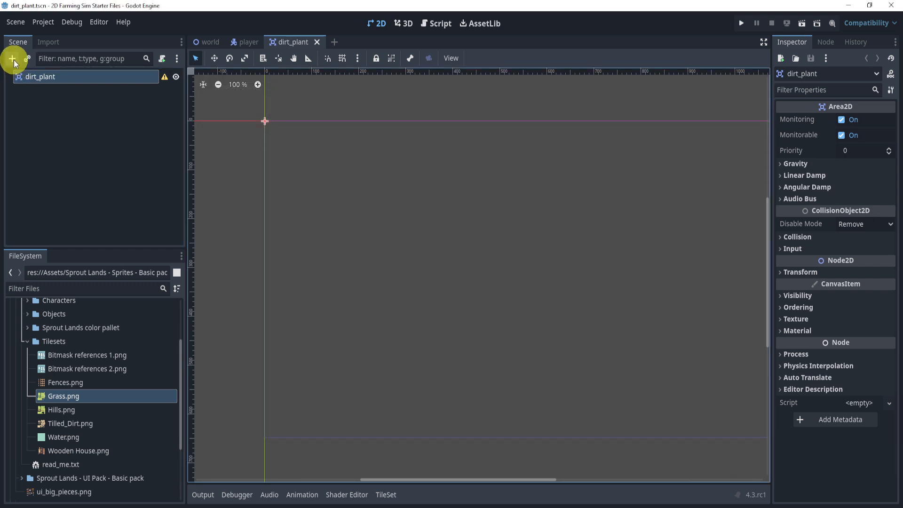
{"action": "mouse_move", "coordinate": [748, 271]}
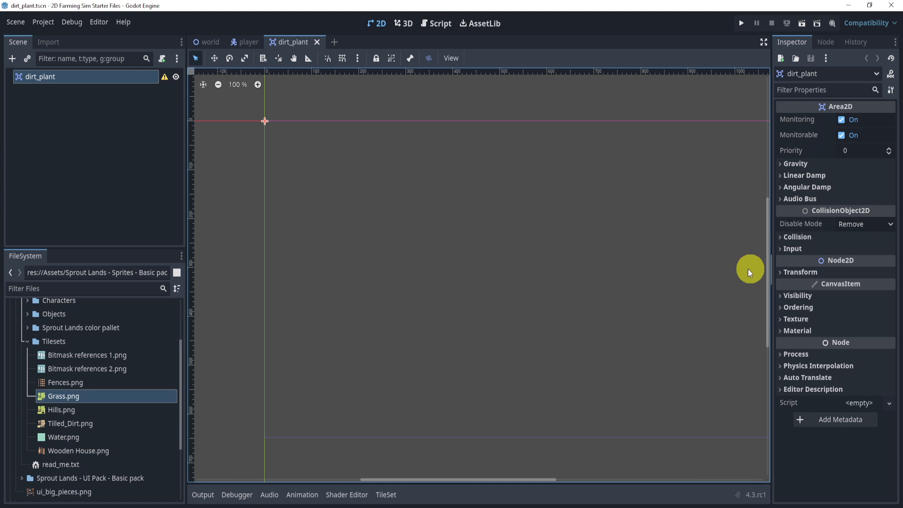
- Bring the world's TileMap node into dirt_plant as its child
{"action": "scroll", "scroll_direction": "down", "scroll_amount": 3}
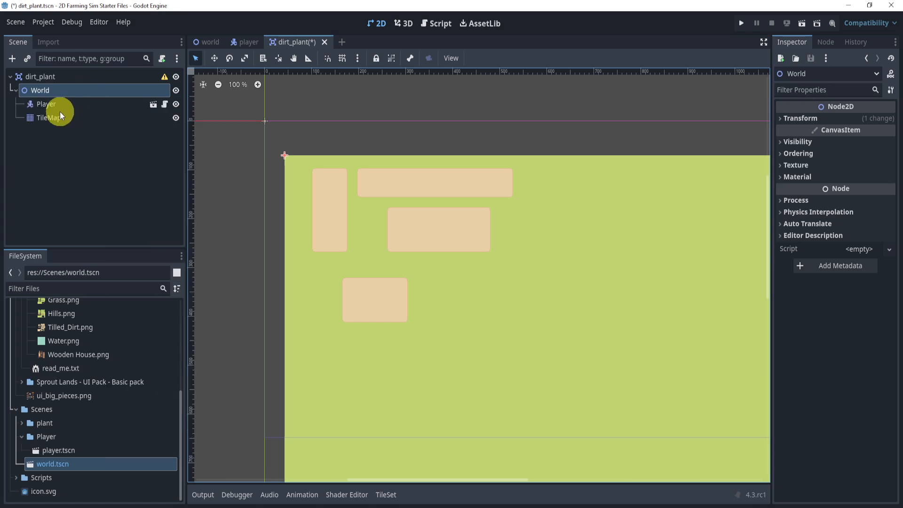
{"action": "left_click", "coordinate": [47, 118]}
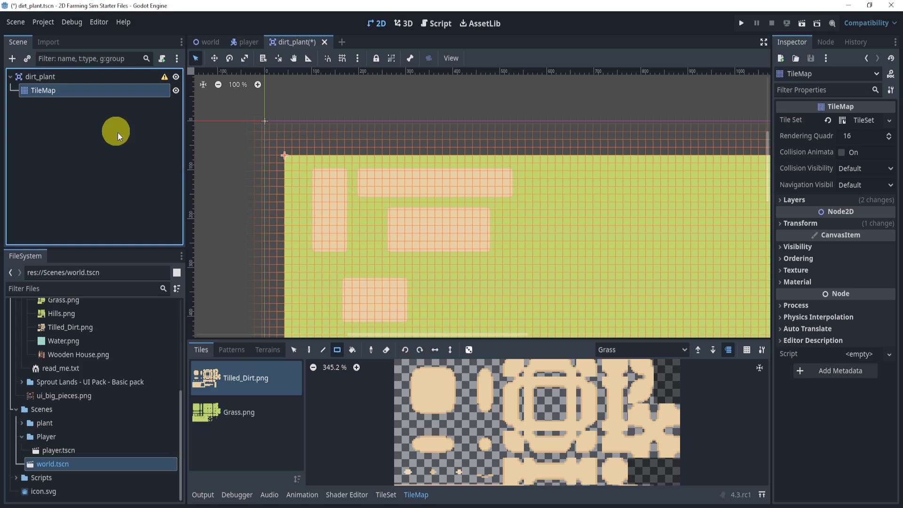
- Clear the copied grass and dirt tiles and make the Dirt layer active
{"action": "scroll", "scroll_direction": "down", "scroll_amount": 3}
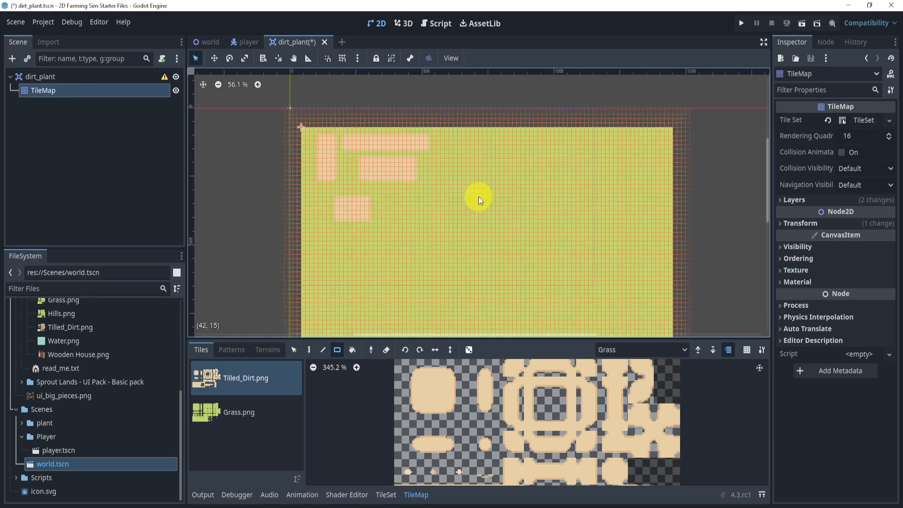
{"action": "scroll", "scroll_direction": "down", "scroll_amount": 3}
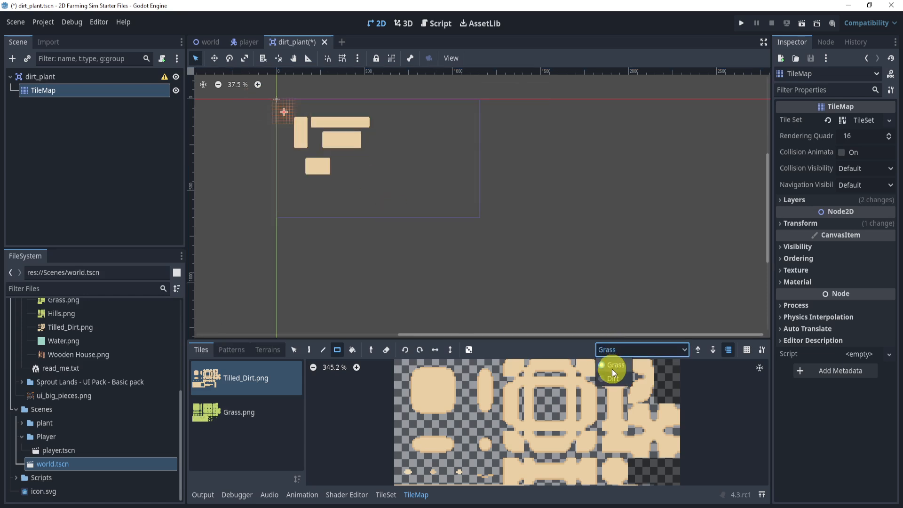
{"action": "left_click", "coordinate": [613, 371]}
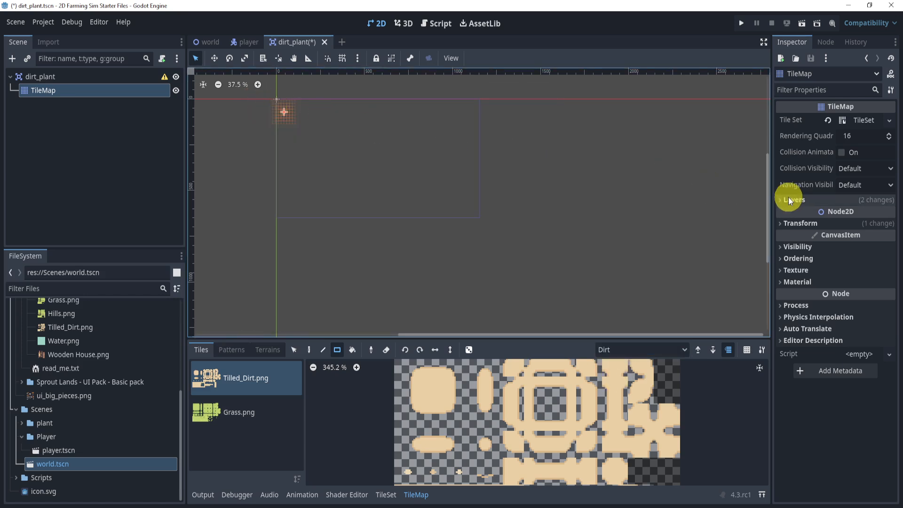
- Position the TileMap at -8,-8, paint one tilled dirt tile at the origin and save
{"action": "left_click", "coordinate": [800, 222]}
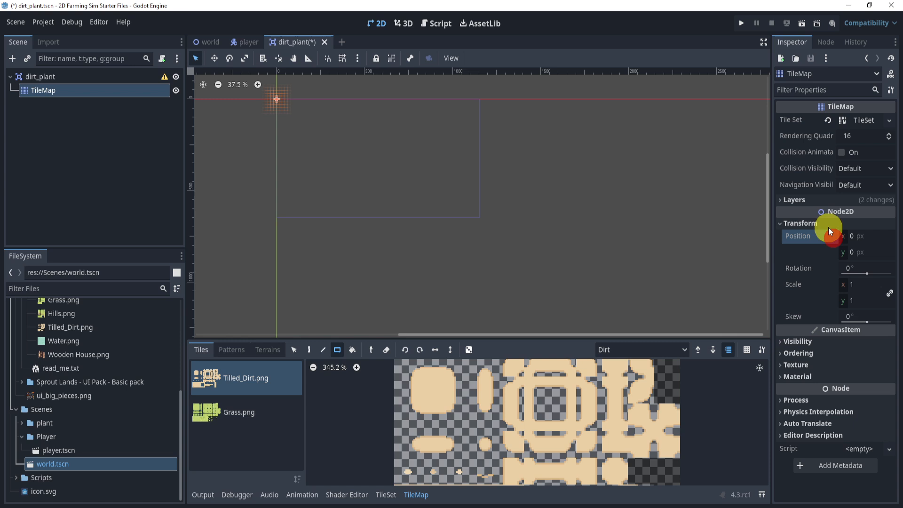
{"action": "mouse_move", "coordinate": [830, 235]}
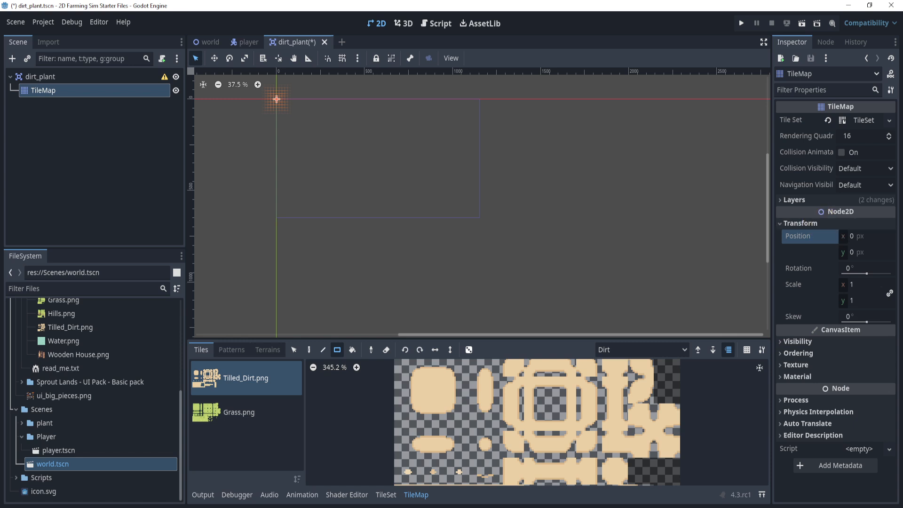
{"action": "scroll", "scroll_direction": "up", "scroll_amount": 3}
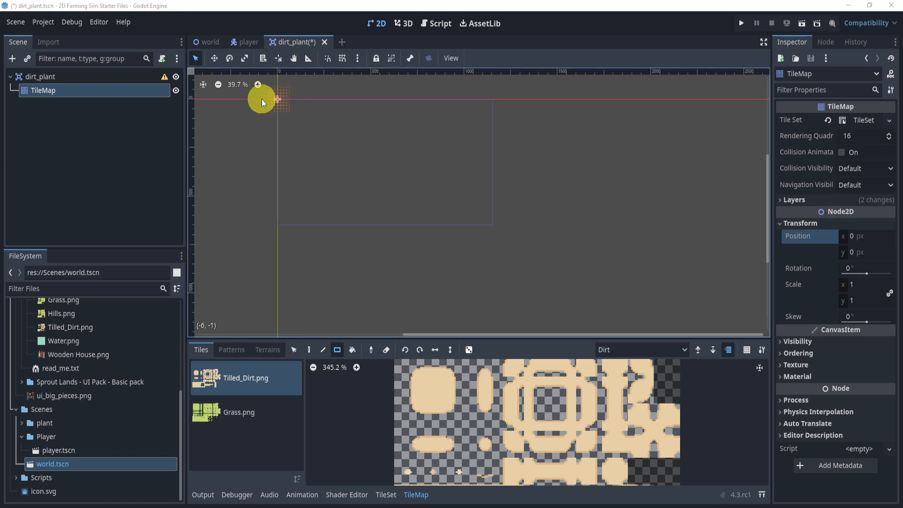
{"action": "scroll", "scroll_direction": "up", "scroll_amount": 3}
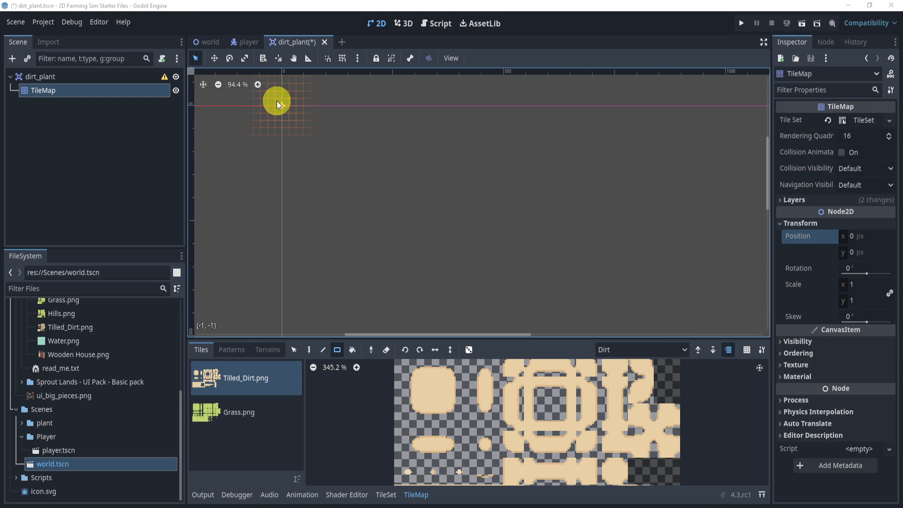
{"action": "scroll", "scroll_direction": "up", "scroll_amount": 3}
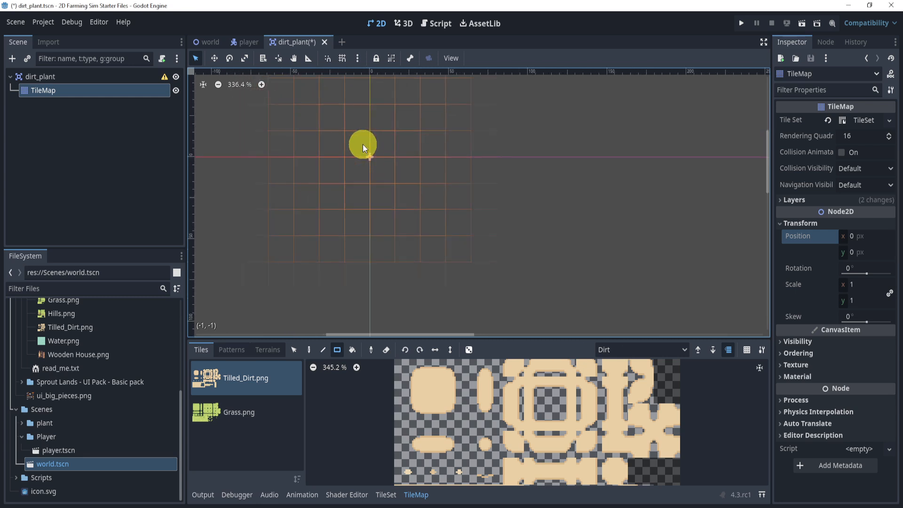
{"action": "scroll", "scroll_direction": "up", "scroll_amount": 3}
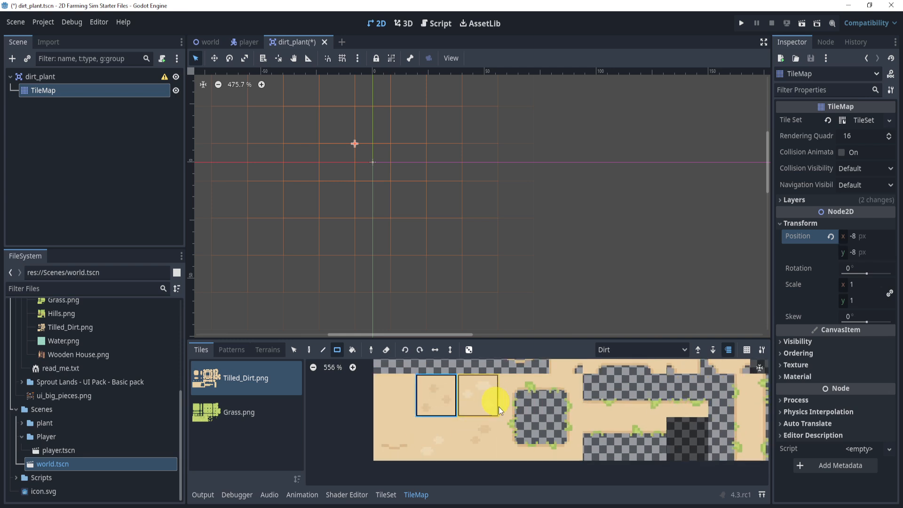
{"action": "left_click", "coordinate": [372, 158]}
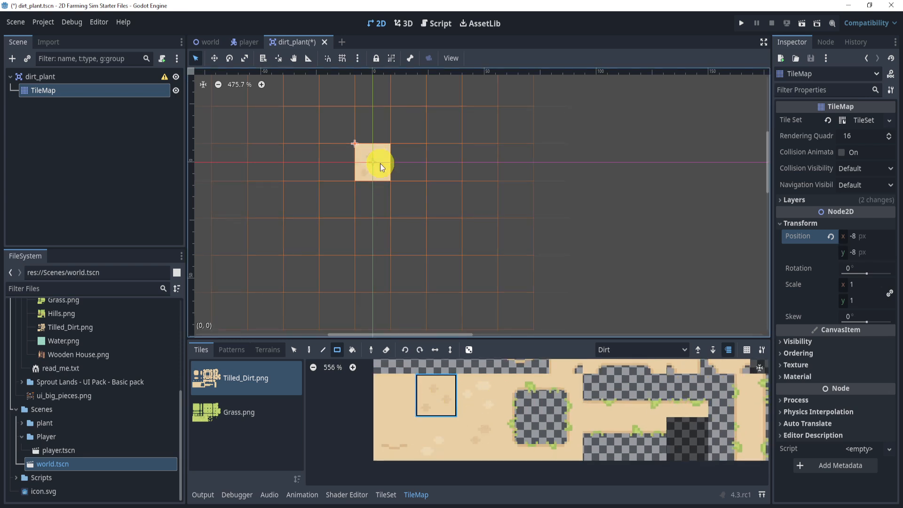
{"action": "key", "text": "ctrl+s"}
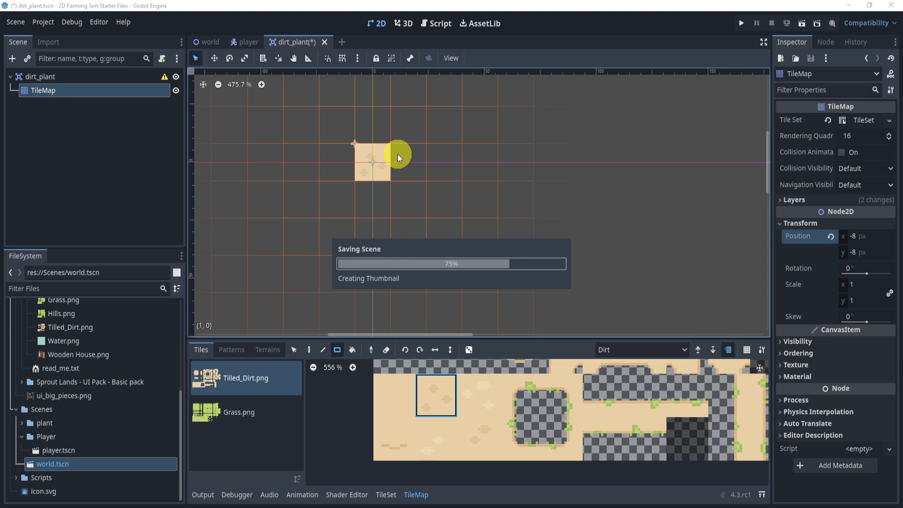
- Select the dirt_plant root to add a child node under it
{"action": "left_click", "coordinate": [41, 76]}
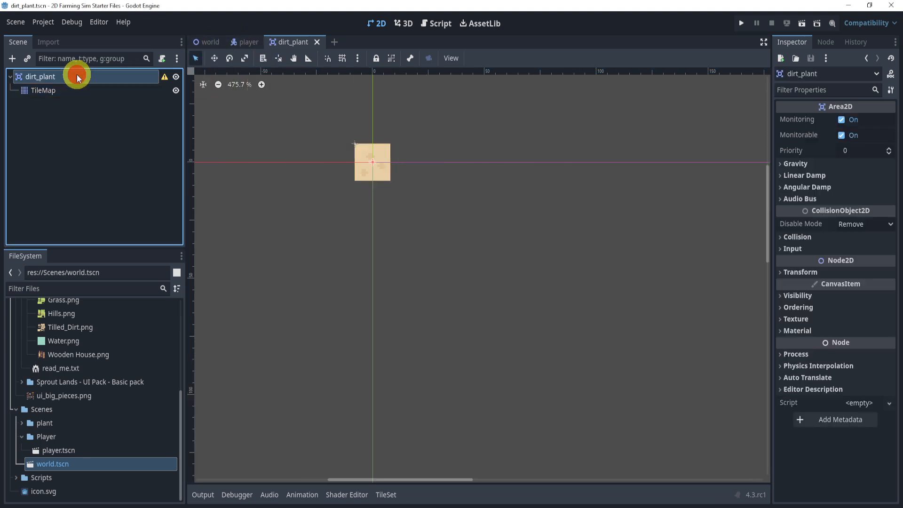
{"action": "left_click", "coordinate": [12, 58]}
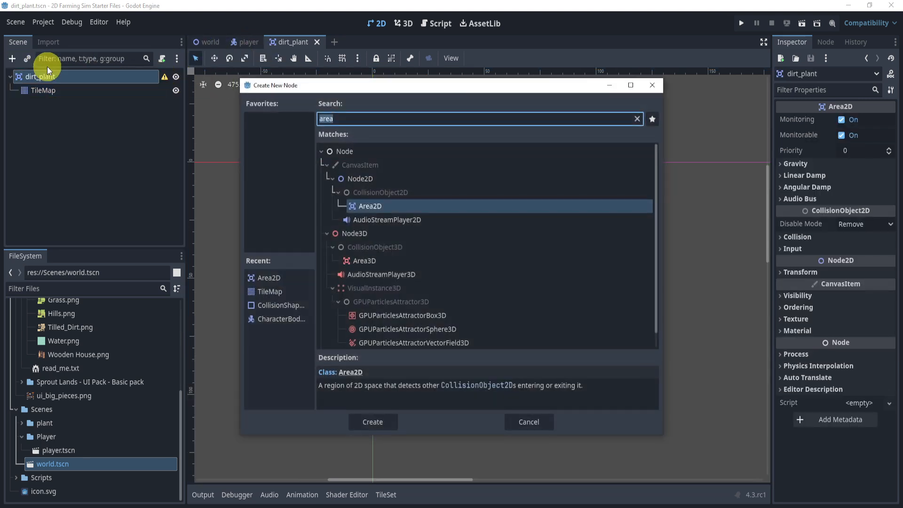
- Add a CollisionShape2D with a RectangleShape2D sized inside the dirt tile and save
{"action": "left_click", "coordinate": [373, 422]}
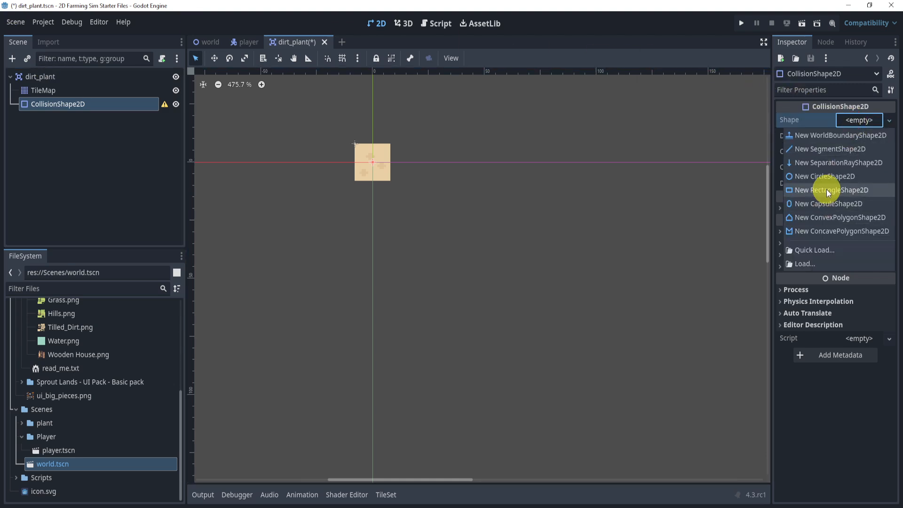
{"action": "left_click", "coordinate": [830, 189]}
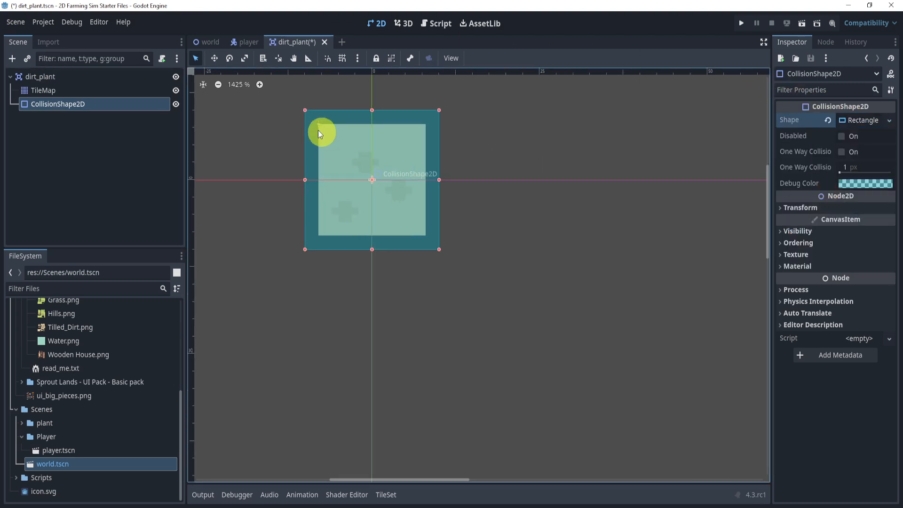
{"action": "left_click_drag", "start_coordinate": [321, 134], "coordinate": [372, 184]}
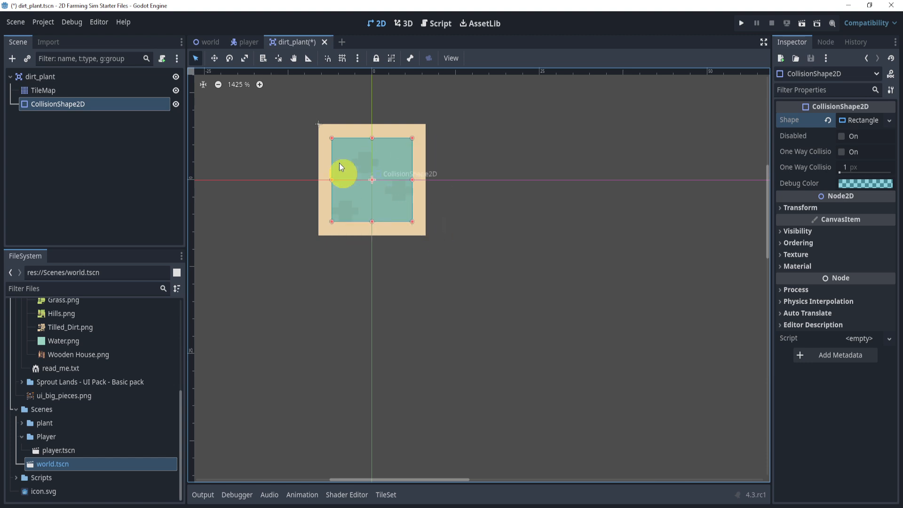
{"action": "key", "text": "ctrl+s"}
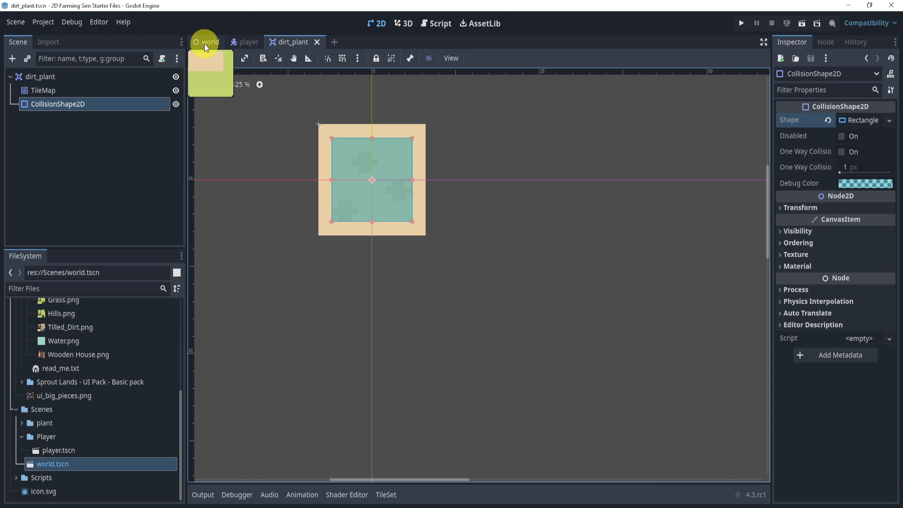
- Return to the world scene, save it, and bring up the TileSet's add-source choices
{"action": "left_click", "coordinate": [209, 41]}
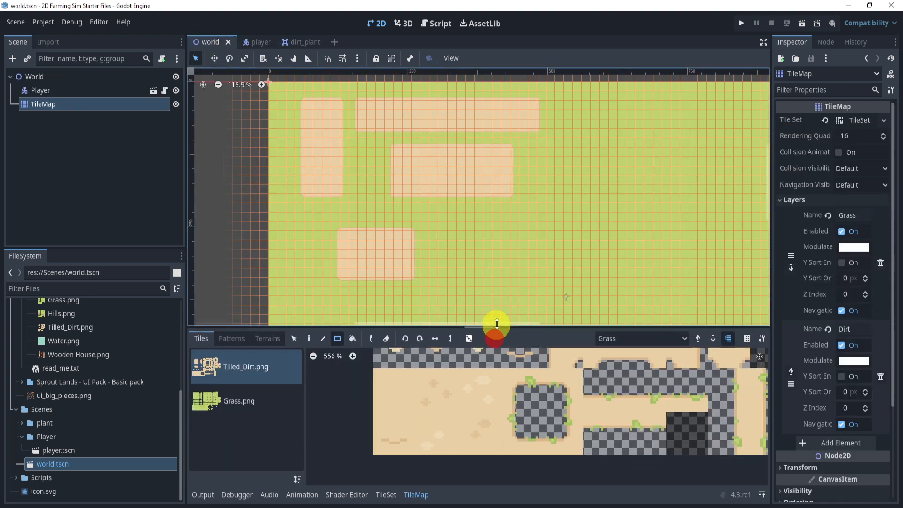
{"action": "left_click", "coordinate": [384, 493]}
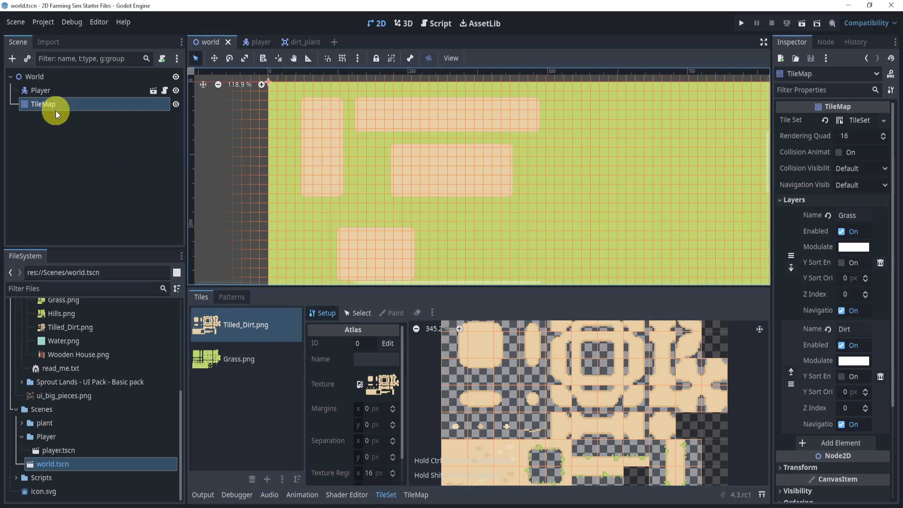
{"action": "mouse_move", "coordinate": [881, 122]}
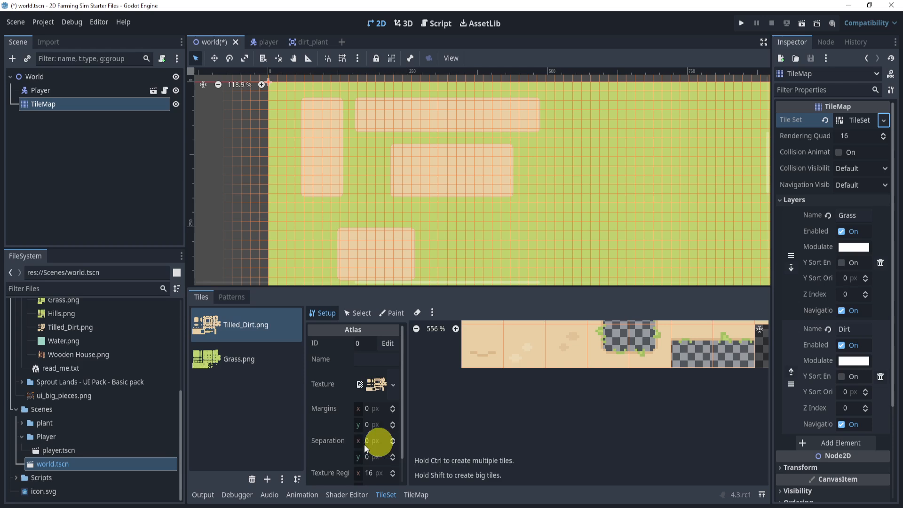
{"action": "left_click", "coordinate": [299, 41]}
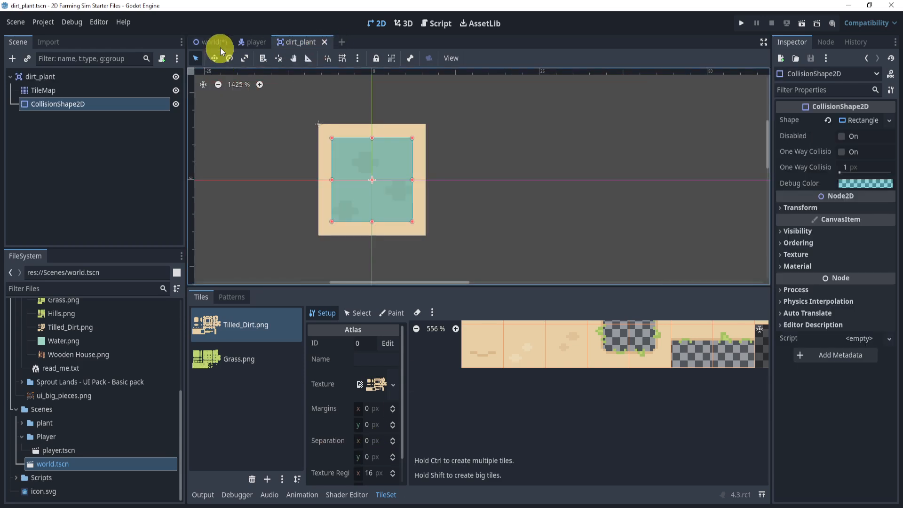
{"action": "left_click", "coordinate": [212, 42]}
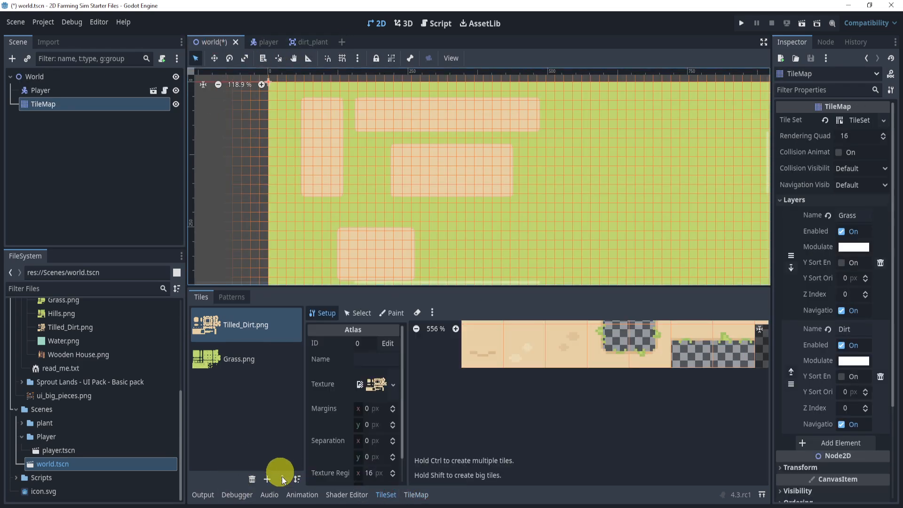
{"action": "key", "text": "ctrl+s"}
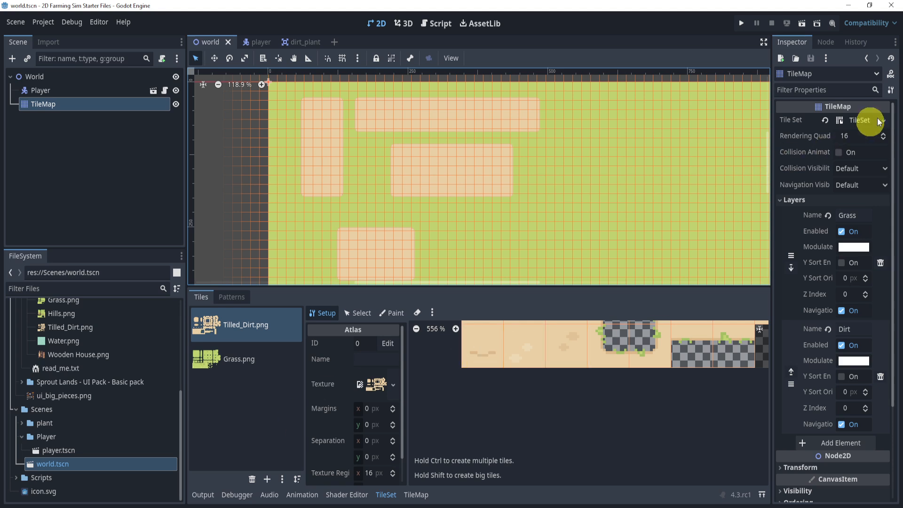
{"action": "left_click", "coordinate": [883, 120]}
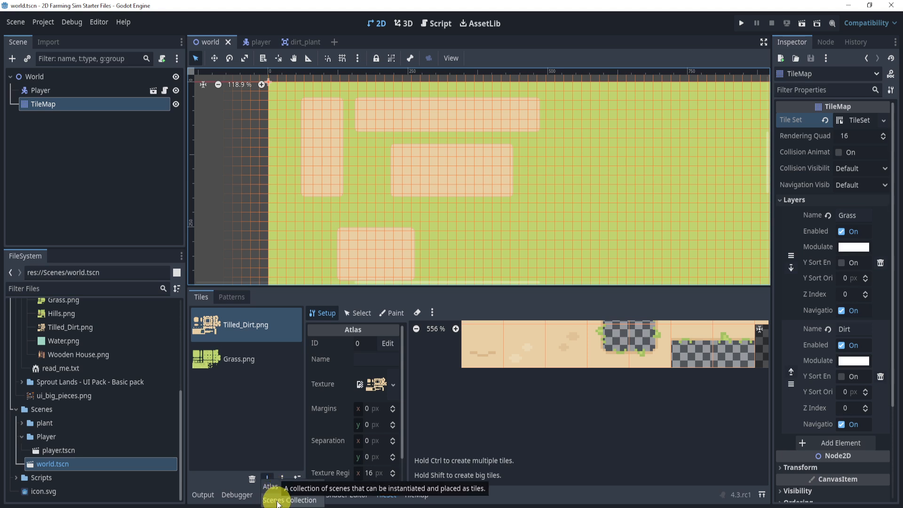
- Add dirt_plant as a Scene Collection source, paint a 4x3 grid of plant tiles and run the game
{"action": "left_click", "coordinate": [291, 499]}
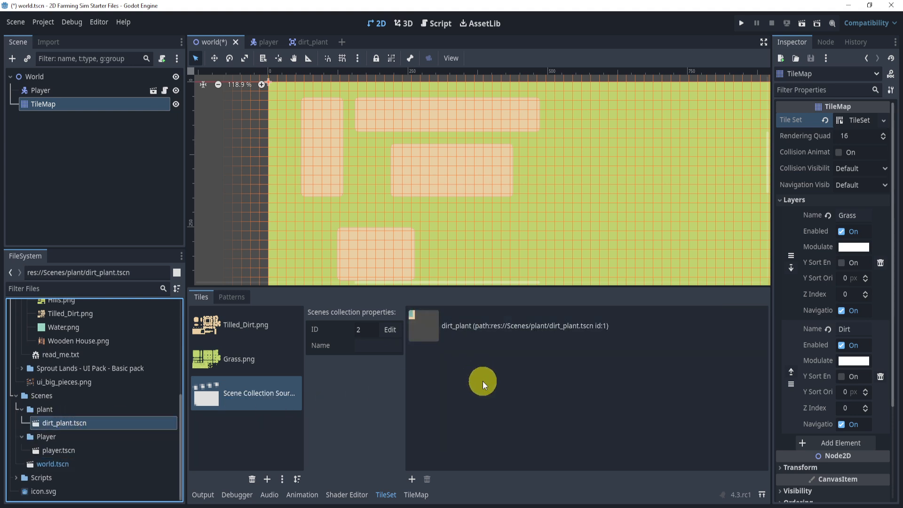
{"action": "left_click", "coordinate": [507, 326]}
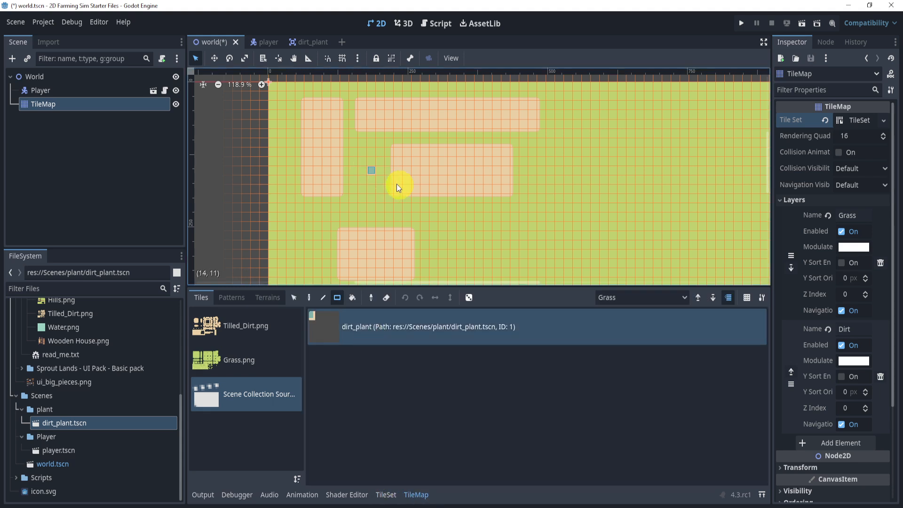
{"action": "scroll", "scroll_direction": "up", "scroll_amount": 3}
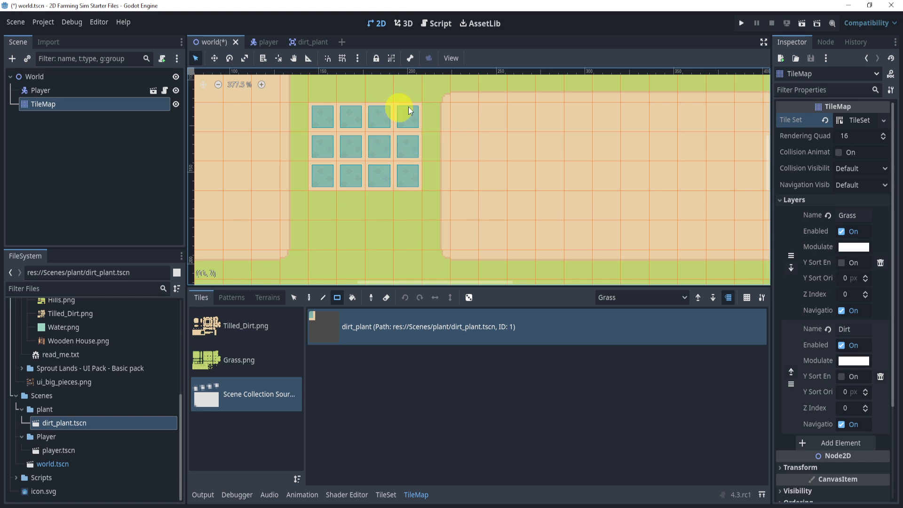
{"action": "left_click", "coordinate": [741, 23]}
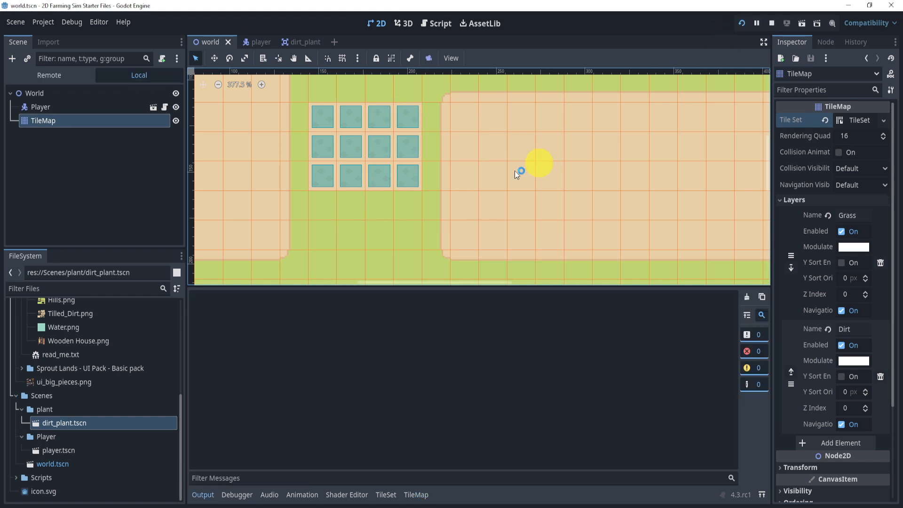
- Run the project and view the live scene tree showing root and World
{"action": "left_click", "coordinate": [740, 23]}
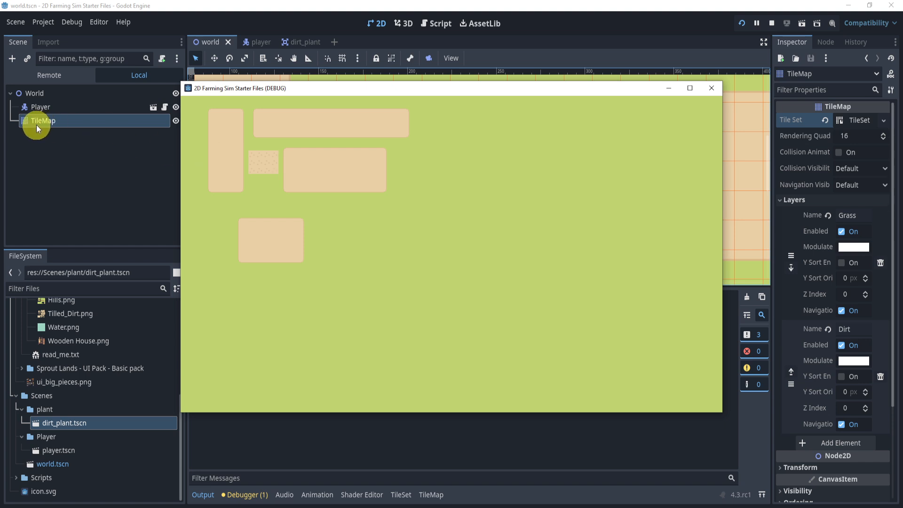
{"action": "mouse_move", "coordinate": [96, 100]}
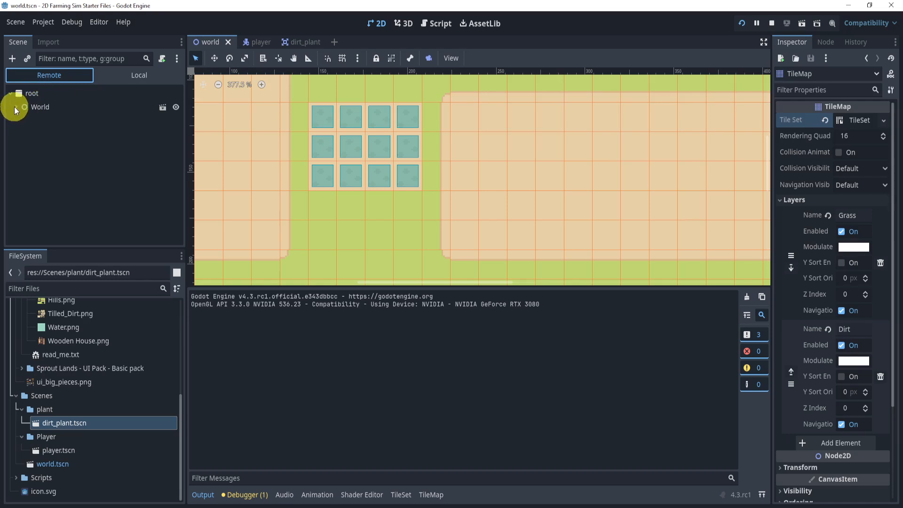
{"action": "left_click", "coordinate": [14, 106]}
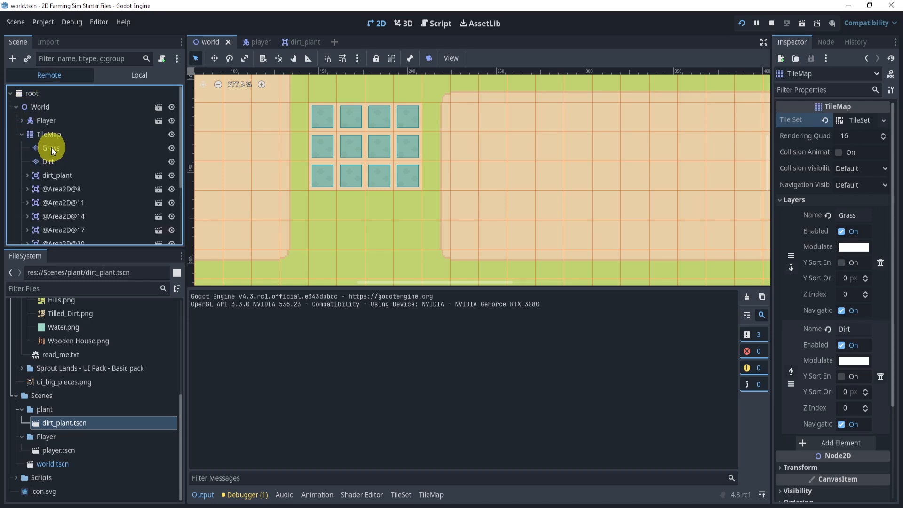
{"action": "left_click", "coordinate": [48, 161]}
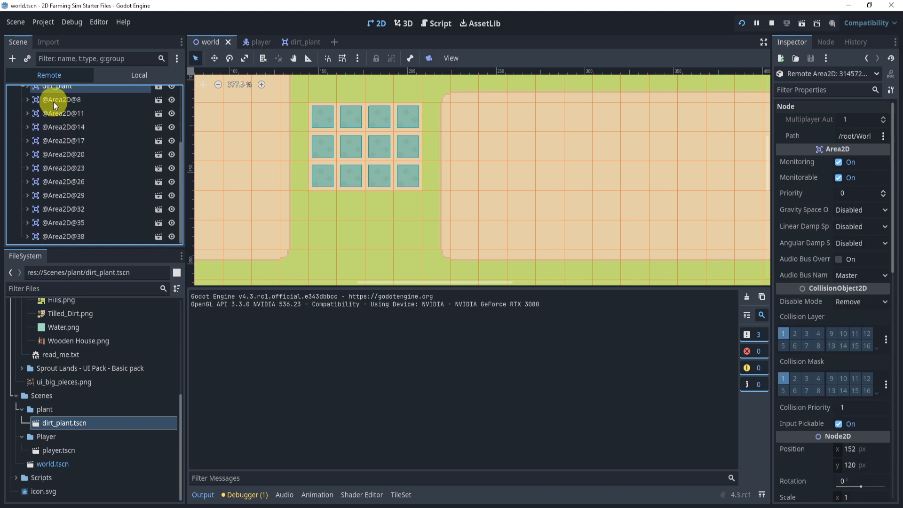
{"action": "scroll", "scroll_direction": "up", "scroll_amount": 3}
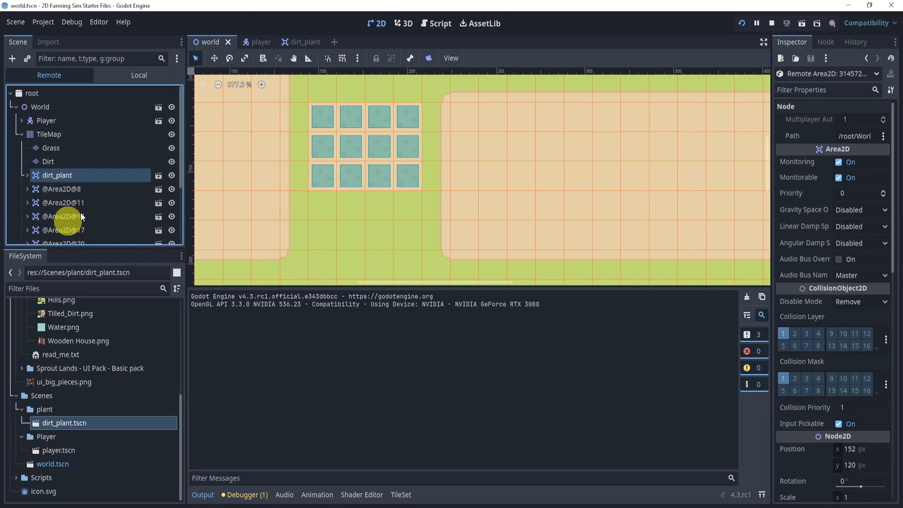
{"action": "mouse_move", "coordinate": [110, 185]}
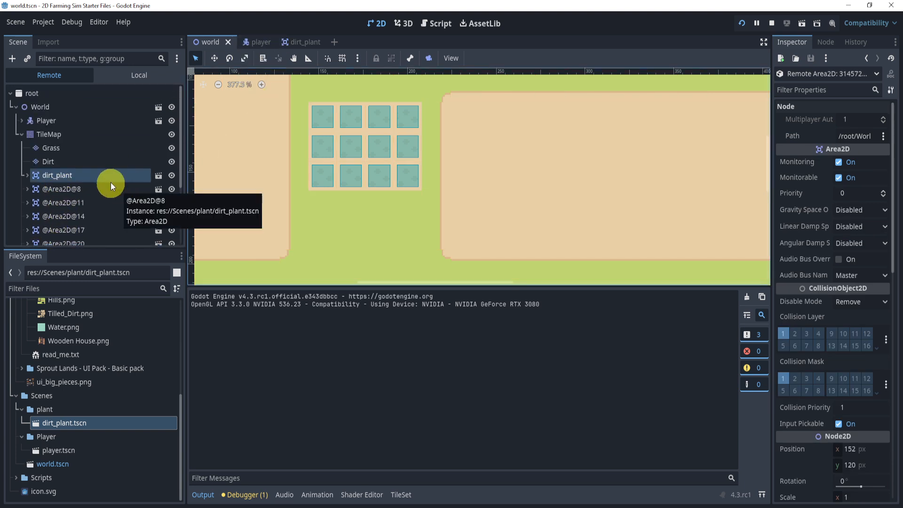
{"action": "mouse_move", "coordinate": [133, 150]}
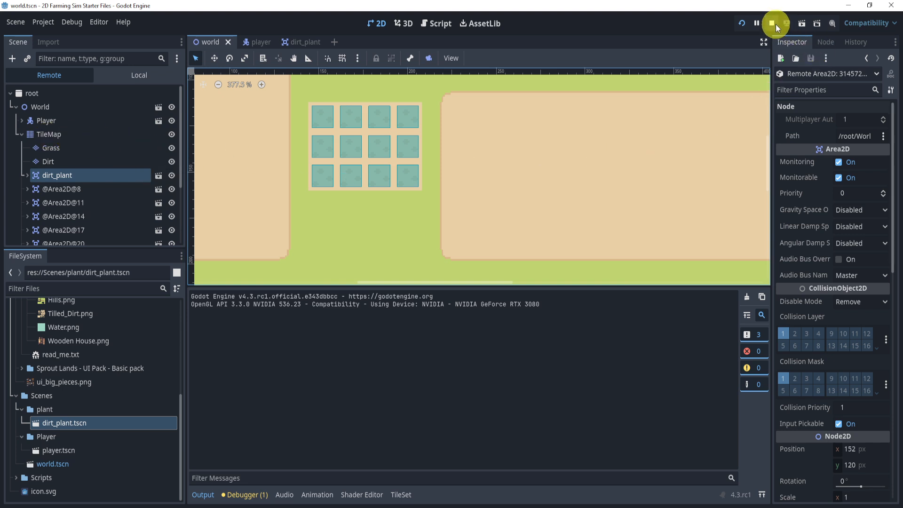
- Stop the running game and reselect the TileMap node in the Local scene tree
{"action": "left_click", "coordinate": [771, 22]}
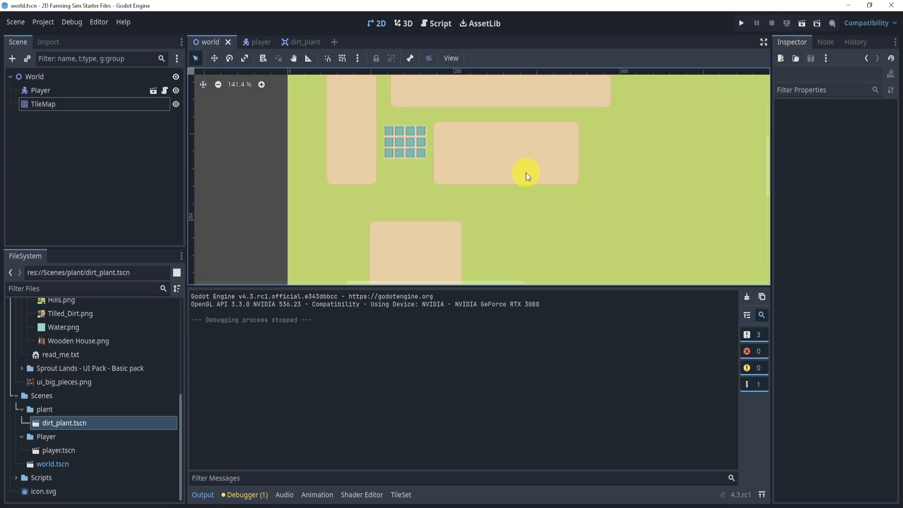
{"action": "scroll", "scroll_direction": "down", "scroll_amount": 3}
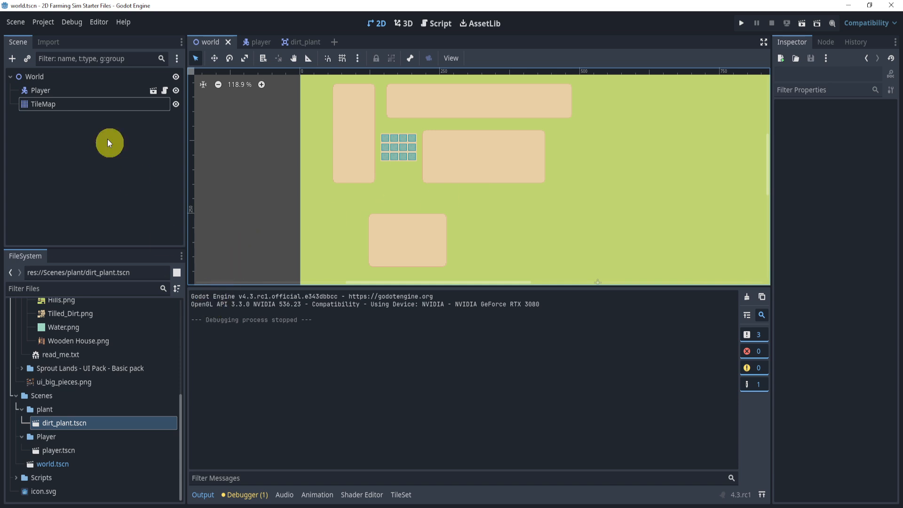
{"action": "left_click", "coordinate": [43, 104]}
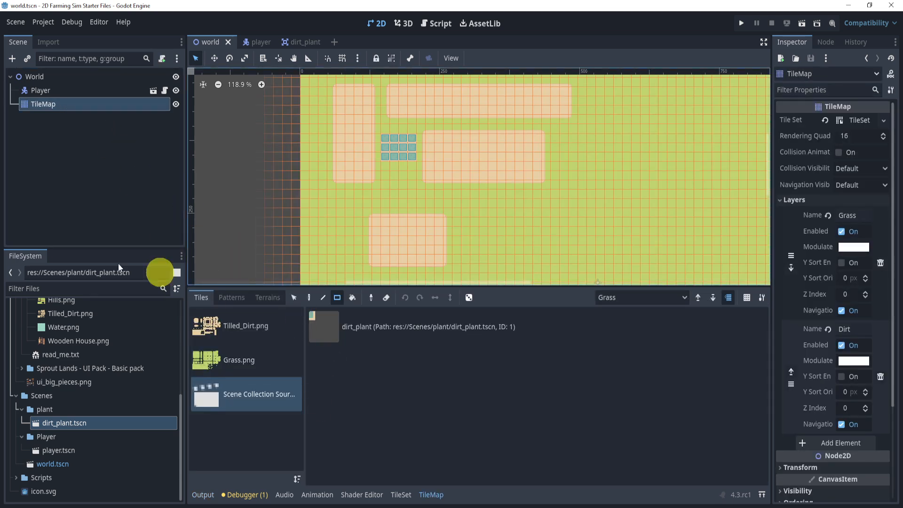
{"action": "mouse_move", "coordinate": [120, 268]}
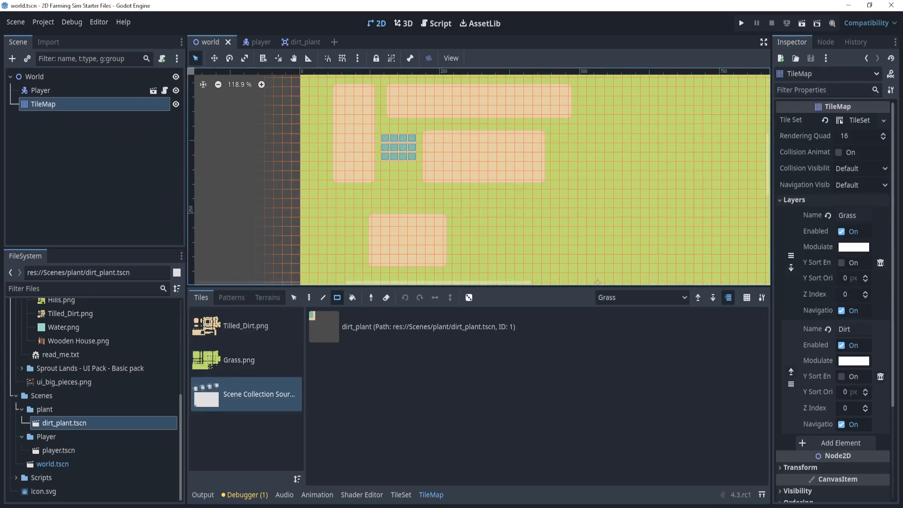